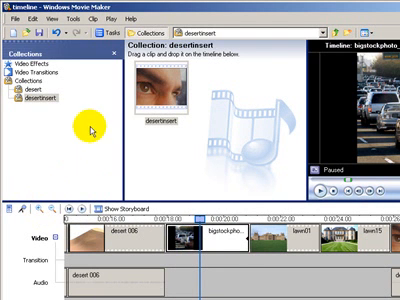
{"action": "mouse_move", "coordinate": [150, 34]}
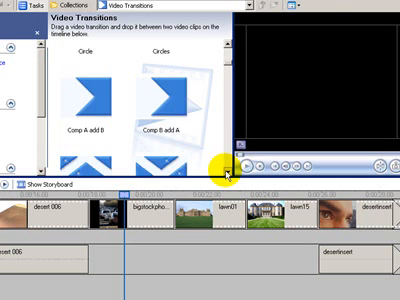
Step: Scroll down through the Video Transitions thumbnails to browse the available styles
{"action": "scroll", "scroll_direction": "down", "scroll_amount": 3}
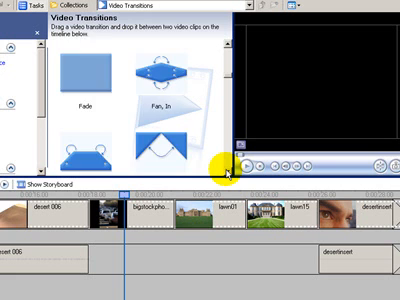
{"action": "scroll", "scroll_direction": "down", "scroll_amount": 3}
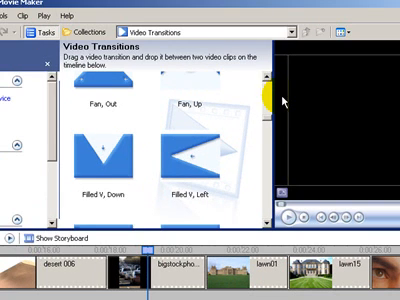
Step: Preview the Fade transition between desert 006 and the traffic photo, then pause
{"action": "scroll", "scroll_direction": "up", "scroll_amount": 3}
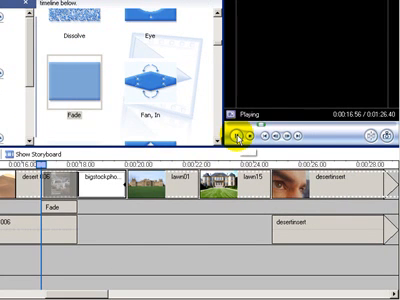
{"action": "left_click", "coordinate": [237, 137]}
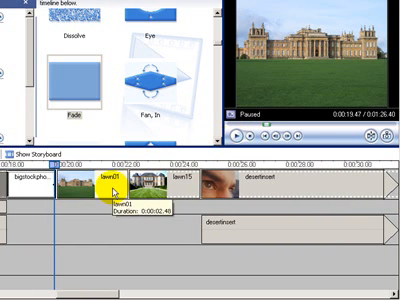
Step: Scroll the Video Transitions list down to reach Page Curl, Up Left
{"action": "scroll", "scroll_direction": "down", "scroll_amount": 3}
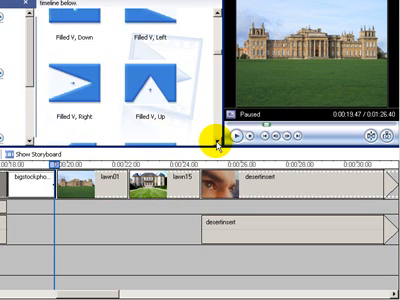
{"action": "scroll", "scroll_direction": "down", "scroll_amount": 3}
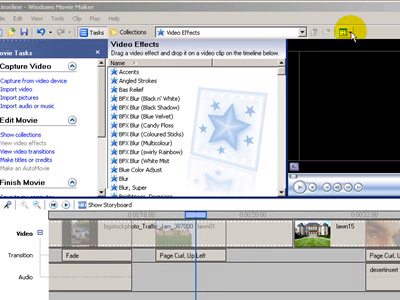
Step: Open the Video Effects collection from the Edit Movie tasks
{"action": "left_click", "coordinate": [349, 26]}
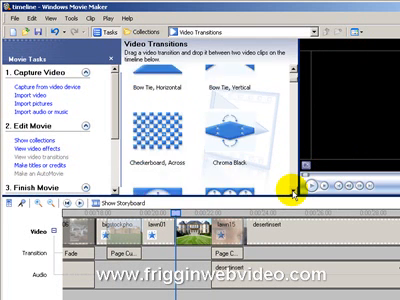
Step: Scroll the transitions to find Circles for the gap between the desertinsert clips
{"action": "scroll", "scroll_direction": "down", "scroll_amount": 3}
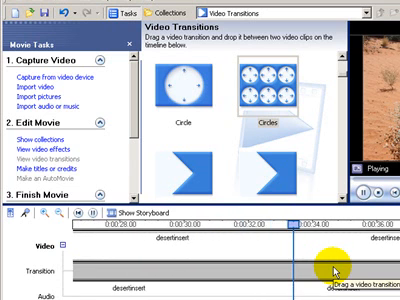
{"action": "scroll", "scroll_direction": "down", "scroll_amount": 3}
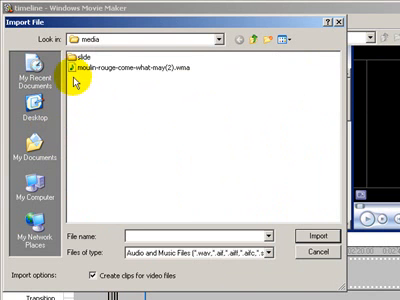
{"action": "mouse_move", "coordinate": [75, 65]}
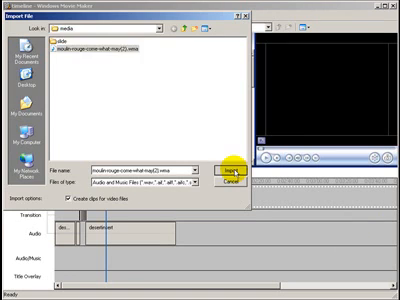
Step: Import moulin-rouge-come-what-may(2).wma from the media folder
{"action": "left_click", "coordinate": [235, 164]}
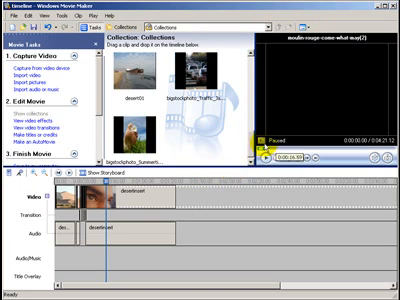